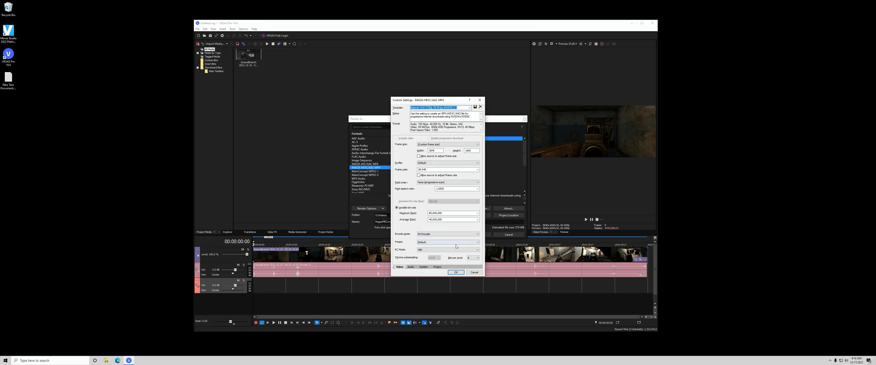
Close the advanced HEVC encoder settings with OK, back to the HEVC Export dialog.
left_click(455, 272)
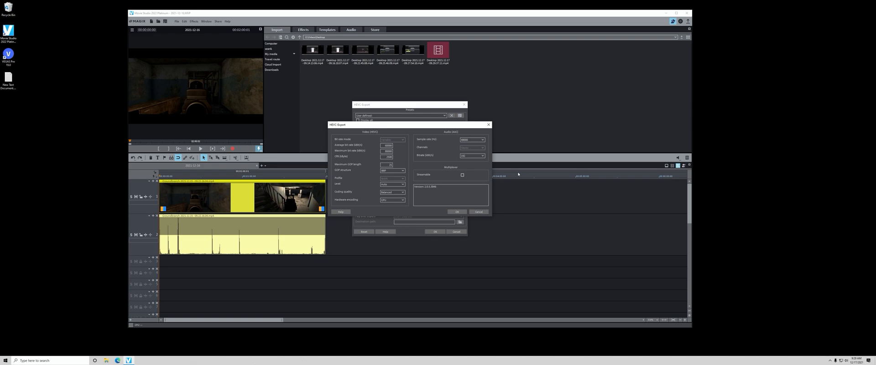
mouse_move(354, 148)
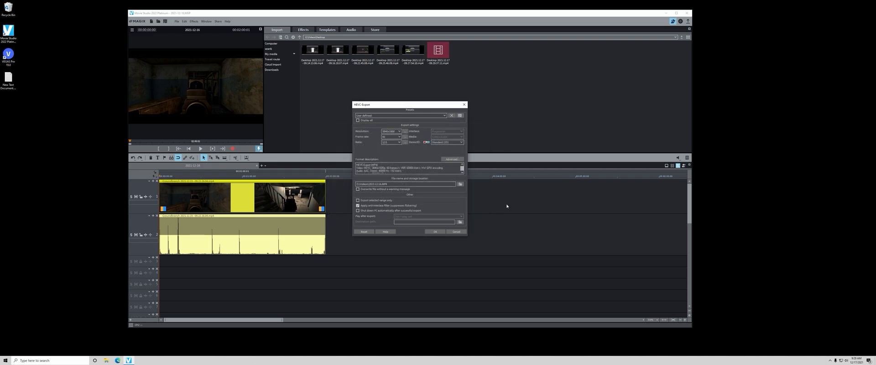
left_click(435, 232)
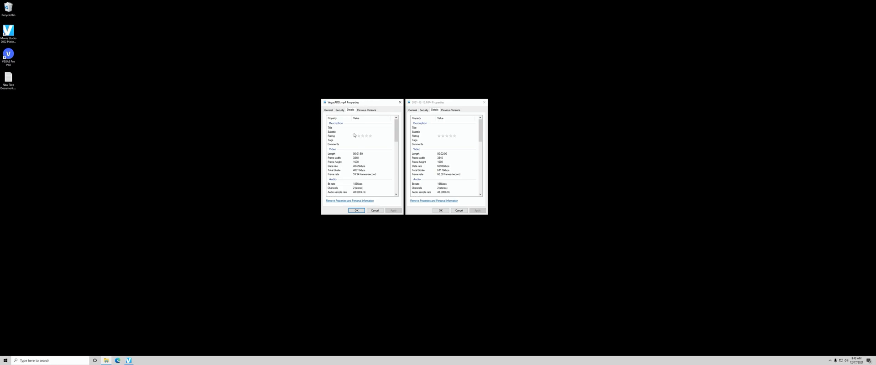
mouse_move(356, 168)
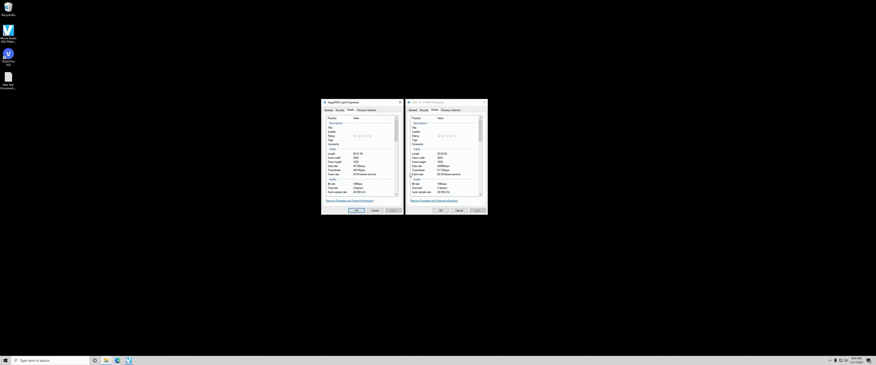
left_click(441, 102)
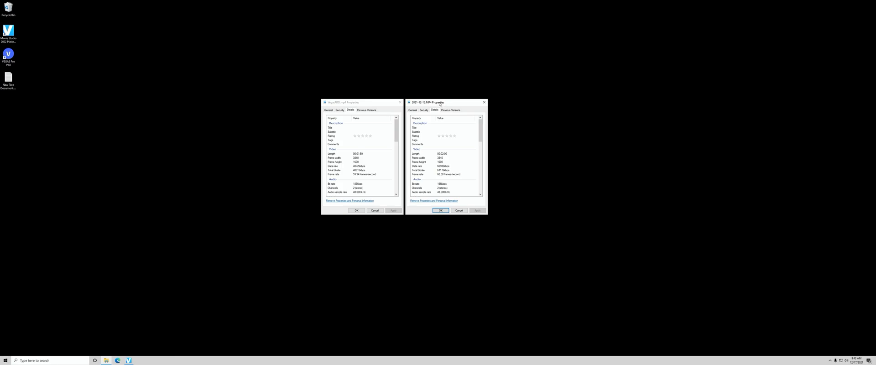
left_click(453, 140)
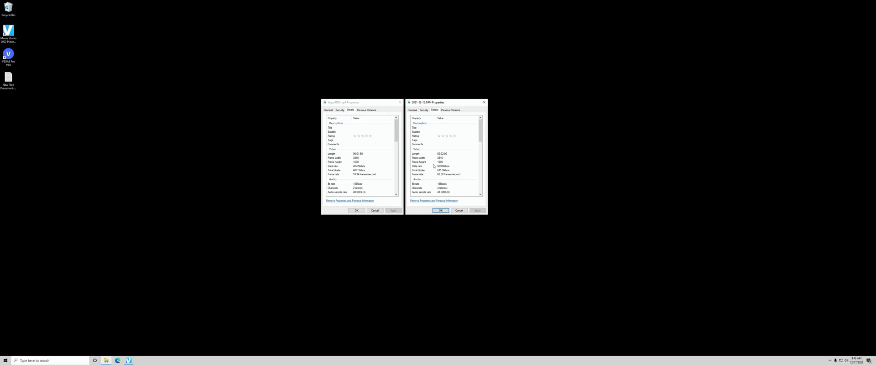
mouse_move(443, 166)
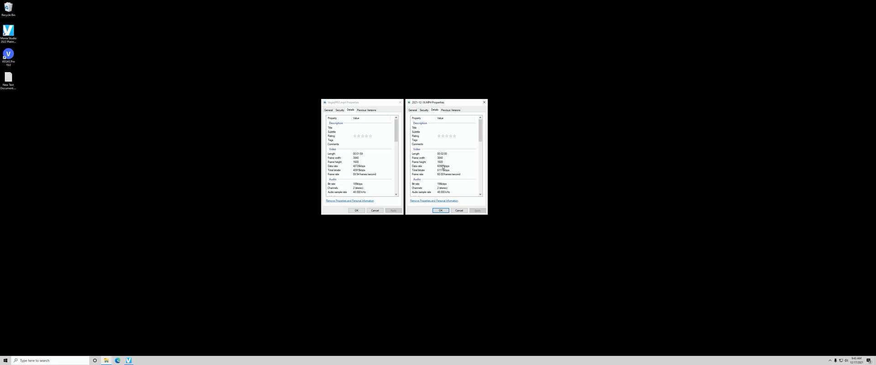